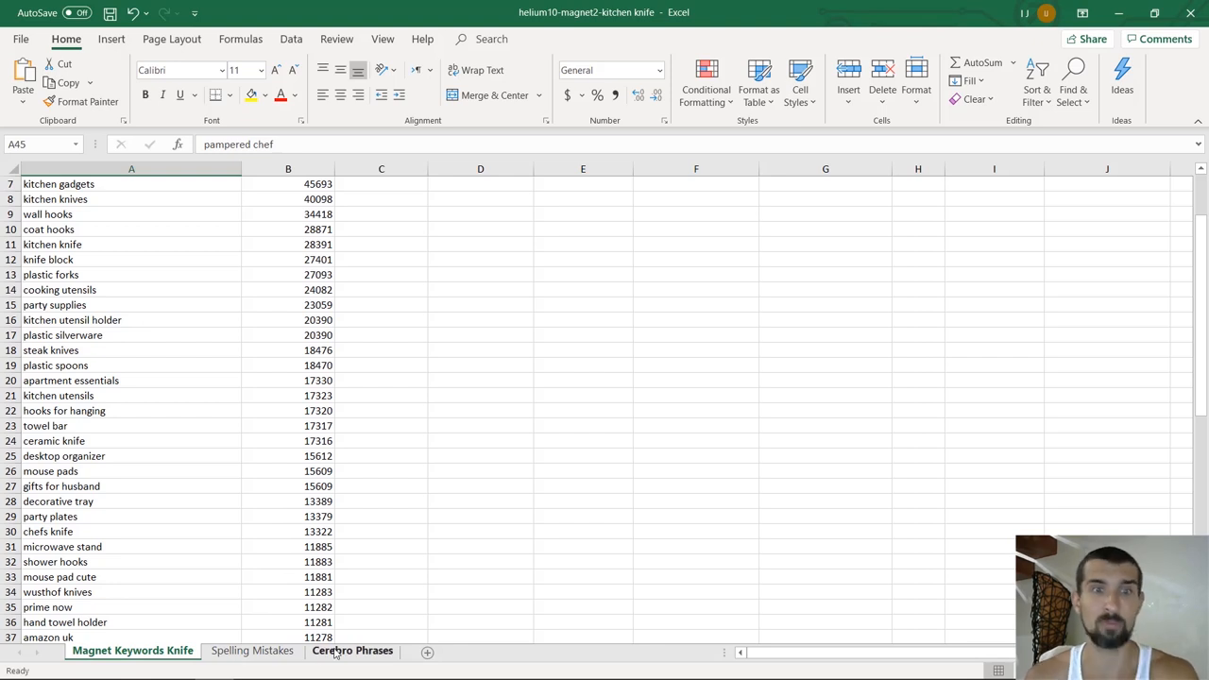
# Select the eleven relevant knife phrases in column B of the Cerebro Phrases sheet.
pyautogui.click(351, 649)
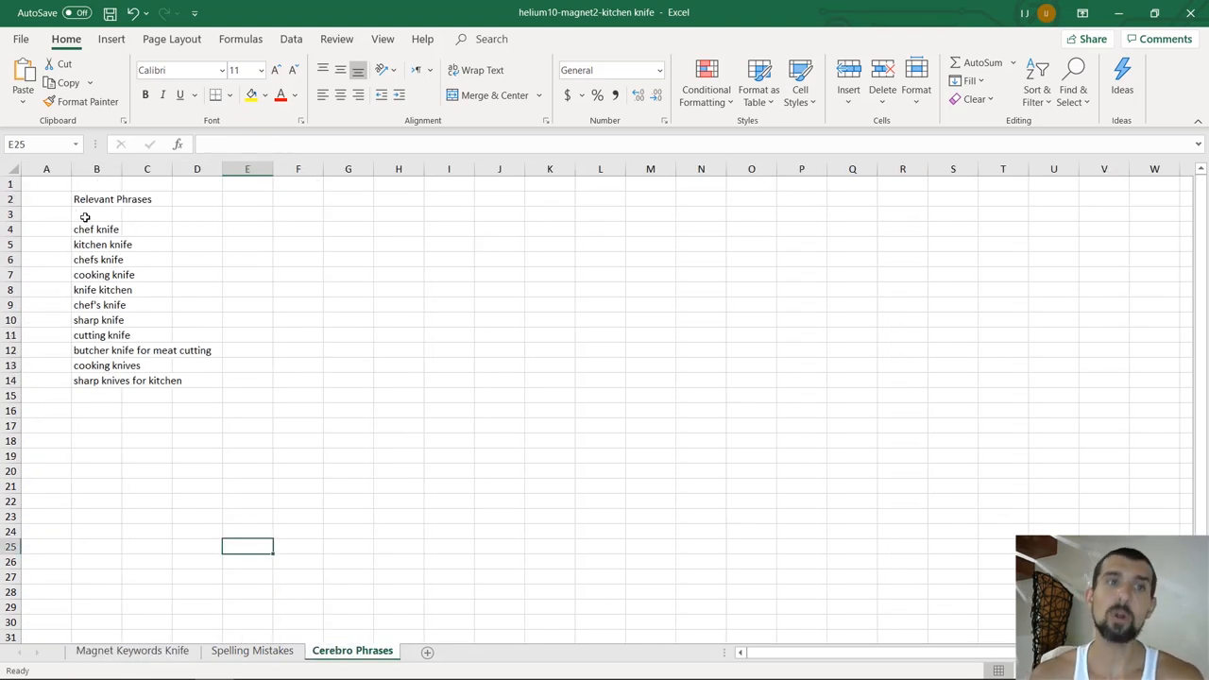
pyautogui.moveTo(96, 228); pyautogui.dragTo(96, 379)
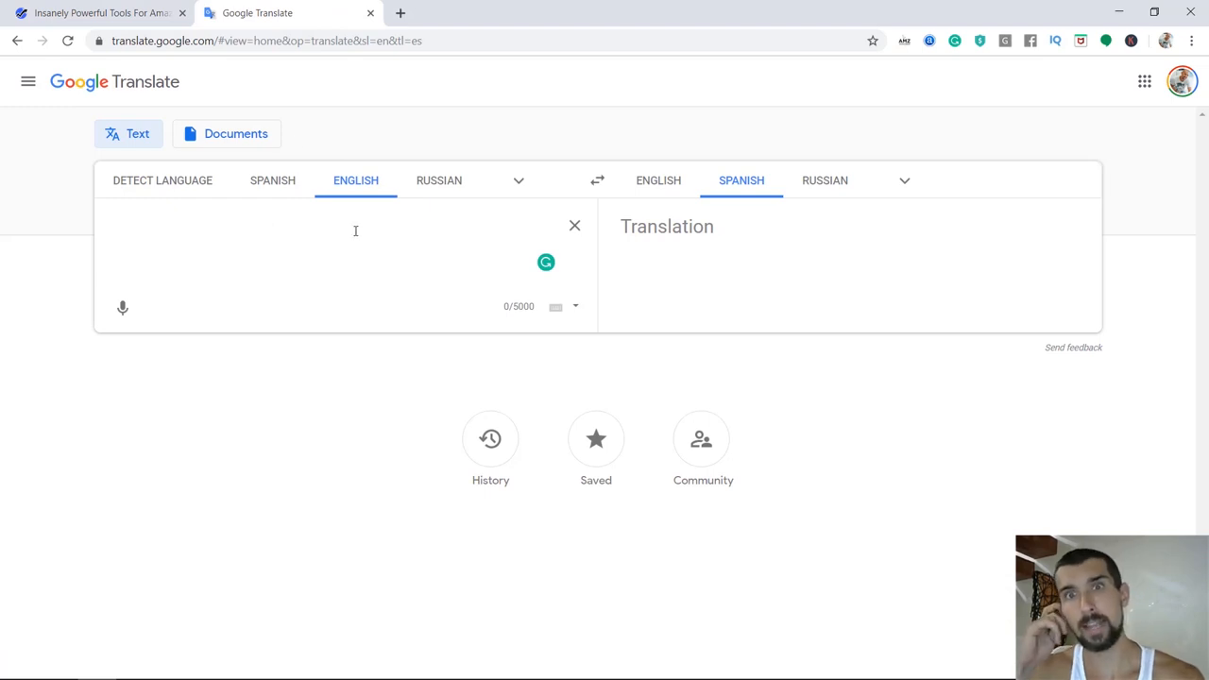
# Paste the English knife phrases (chef knife, etc.) into the English-to-Spanish source box.
pyautogui.write('chef knife')
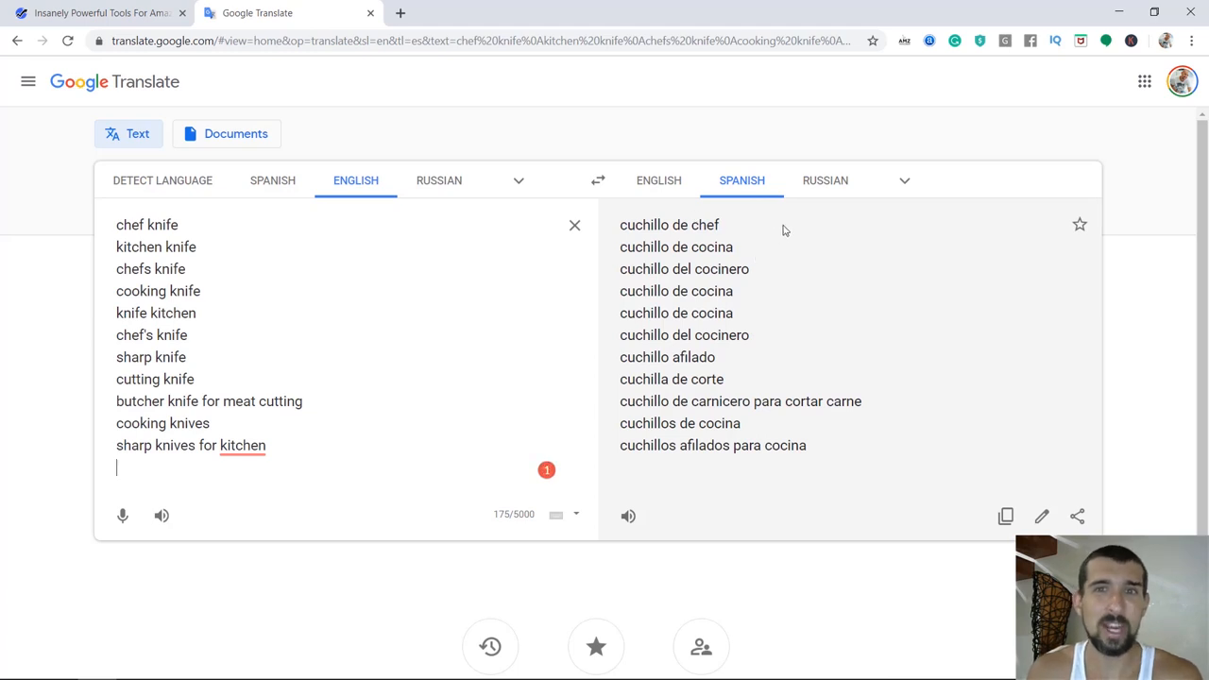
pyautogui.moveTo(740, 250)
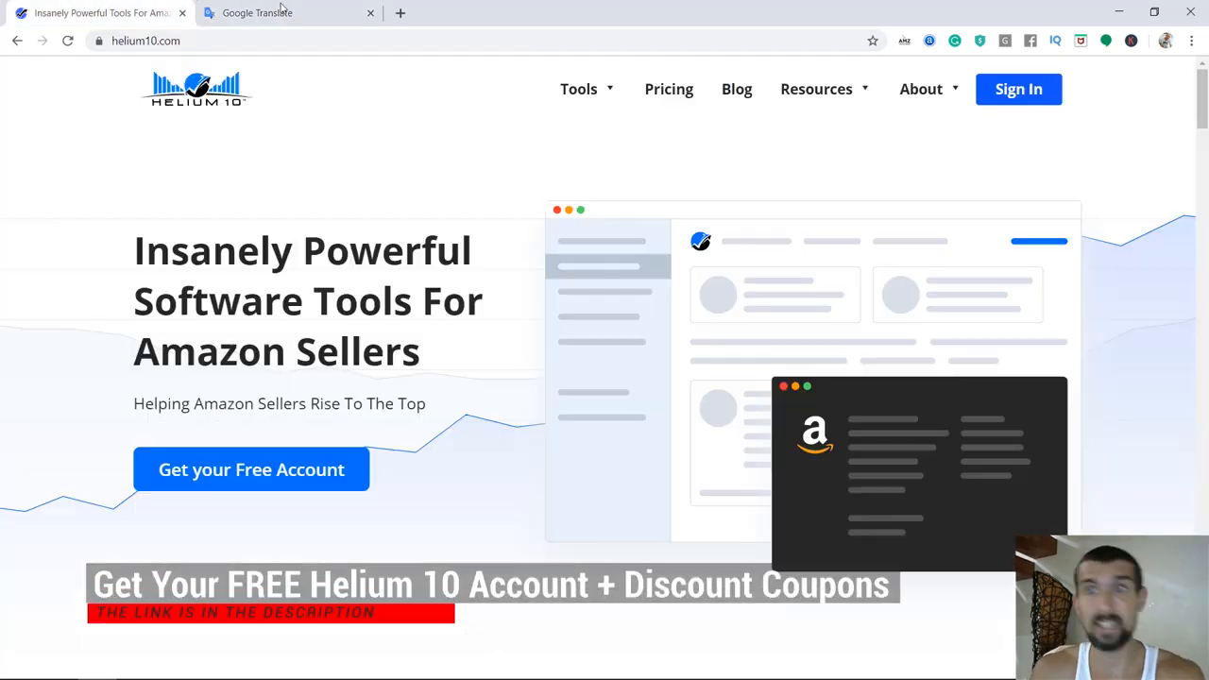
# Enter the Spanish translations (cuchillo de chef, etc.) as Magnet seed keywords from the members dashboard.
pyautogui.click(251, 468)
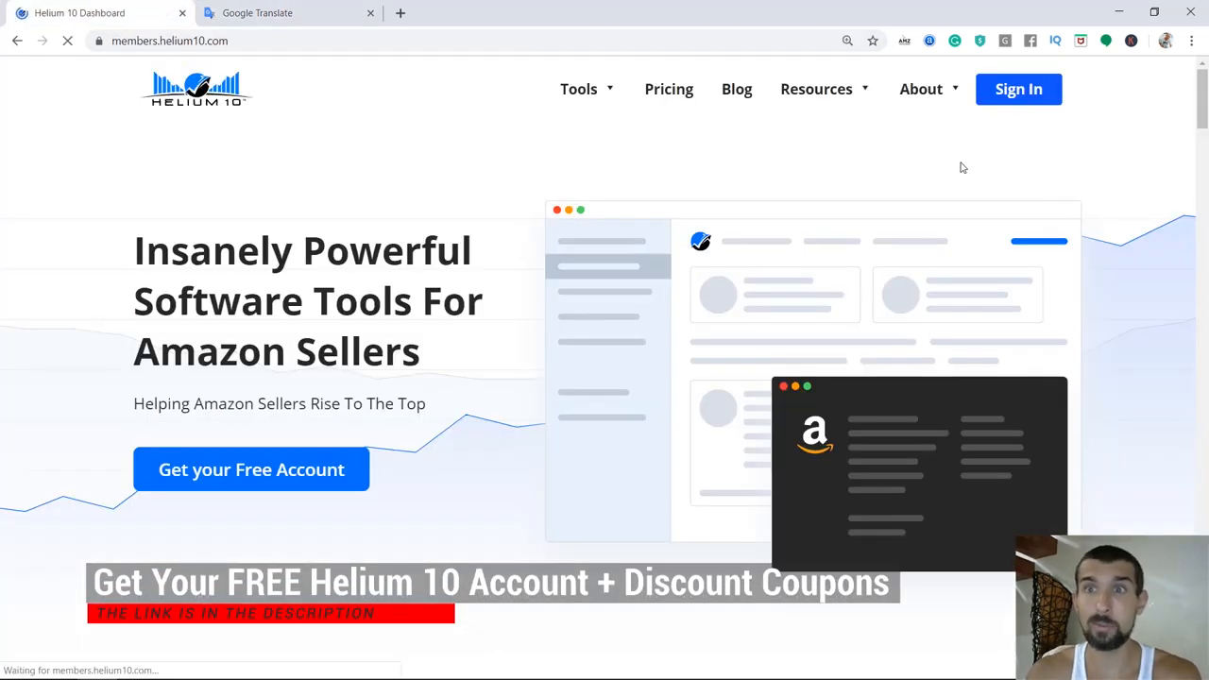
pyautogui.click(1018, 89)
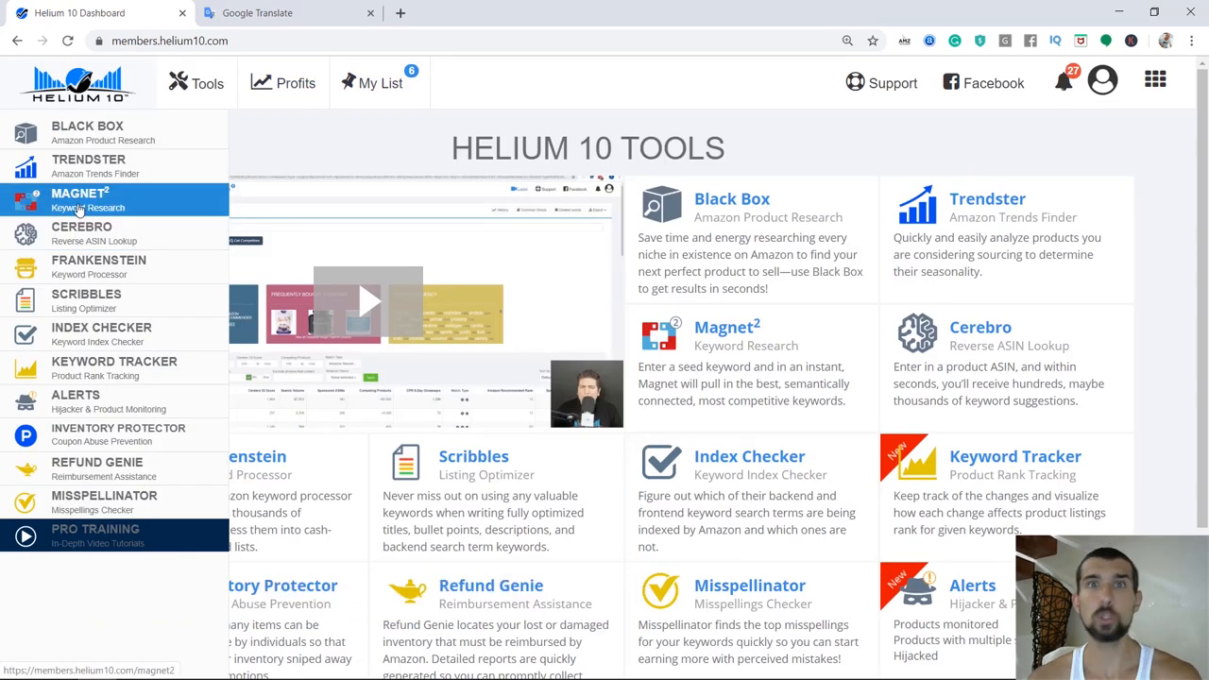
pyautogui.click(80, 200)
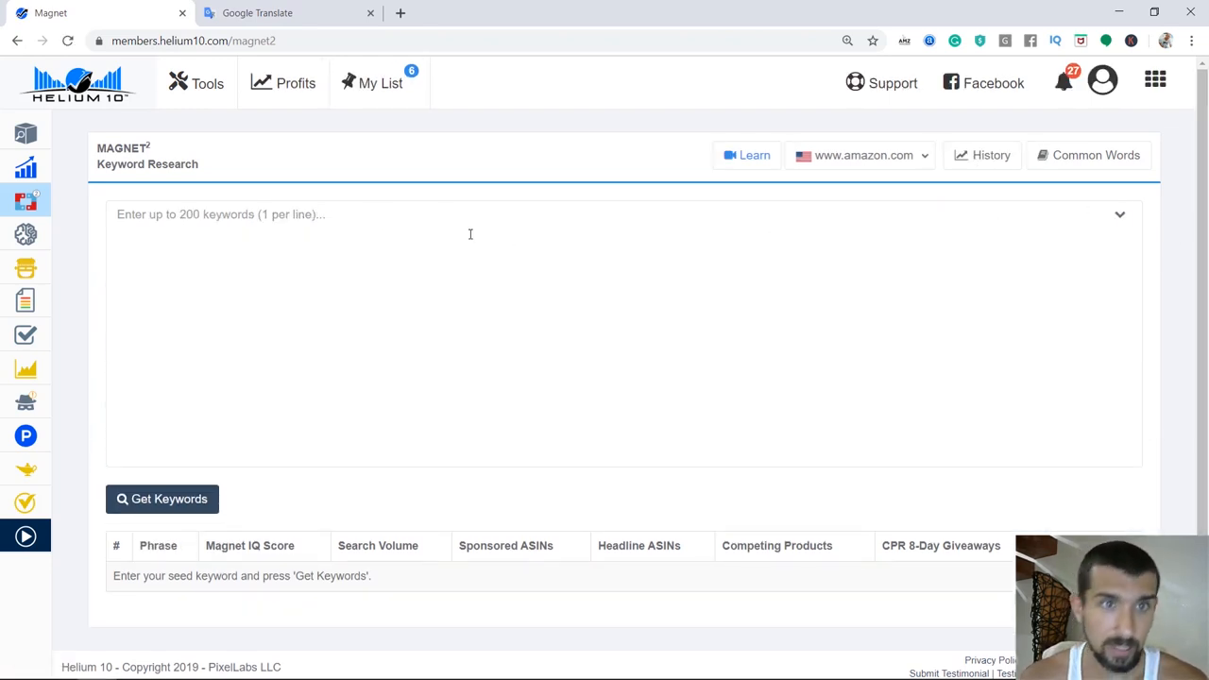
pyautogui.write('cuchillo de chef')
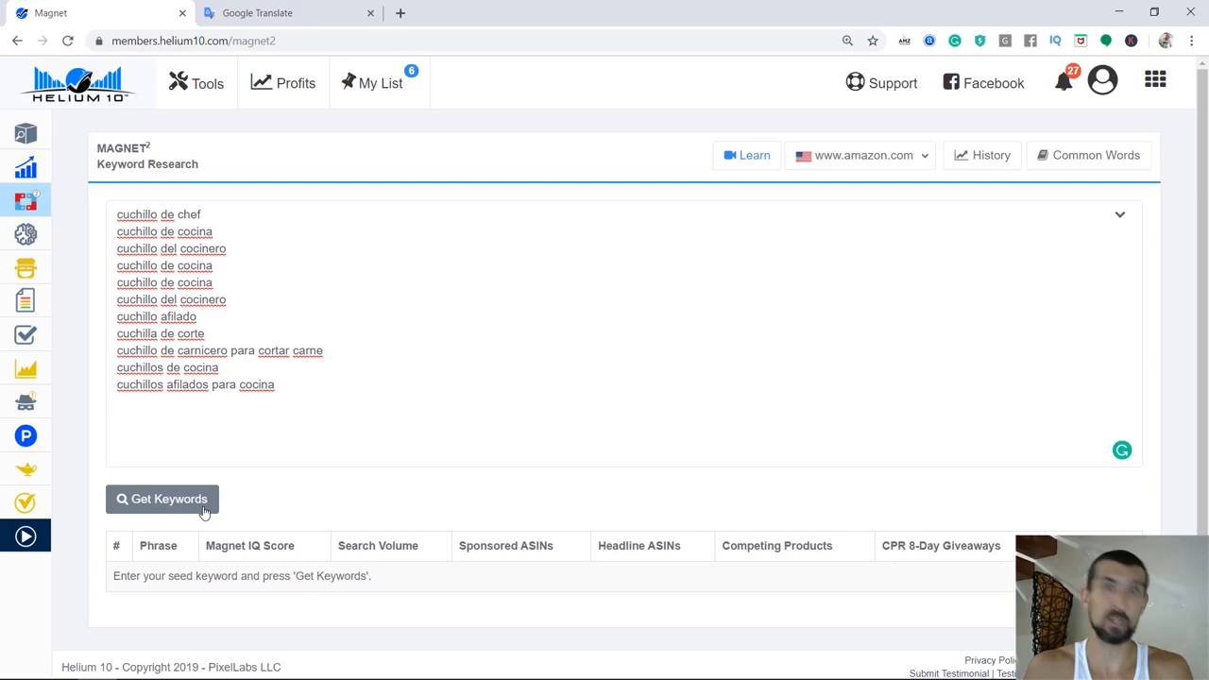
# Run Get Keywords and review the four results led by cuchillos de cocina at 3,064 searches.
pyautogui.click(162, 499)
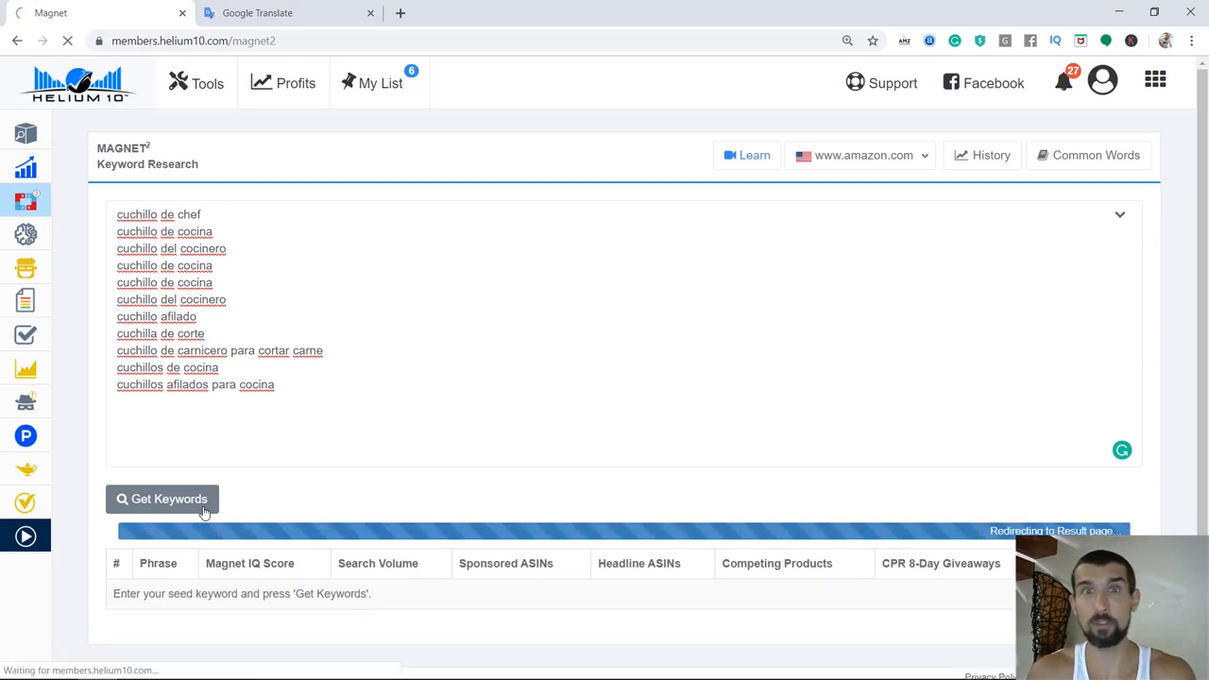
pyautogui.click(170, 498)
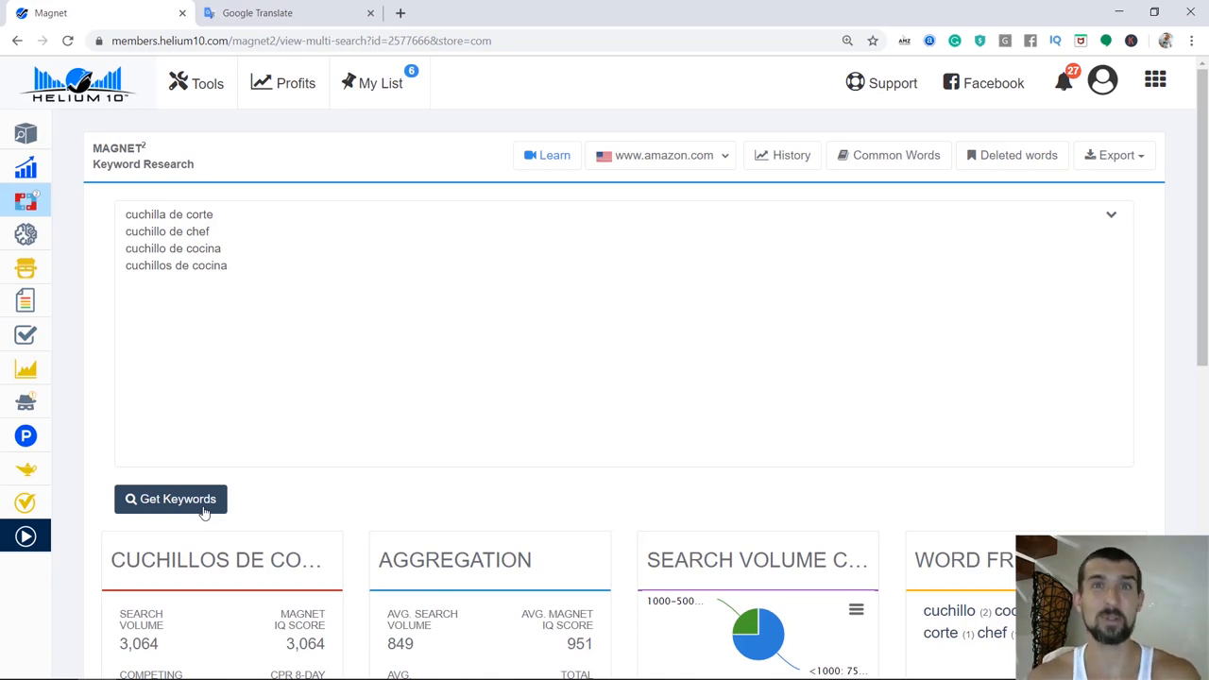
pyautogui.scroll(-3)
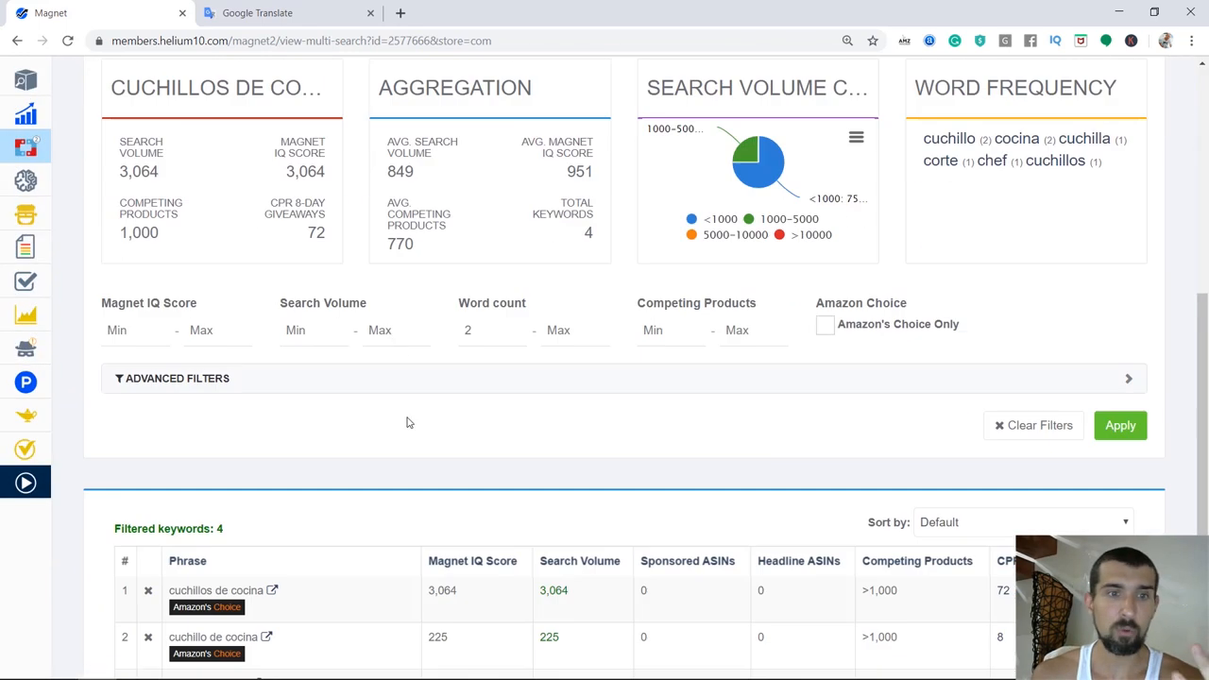
pyautogui.scroll(-3)
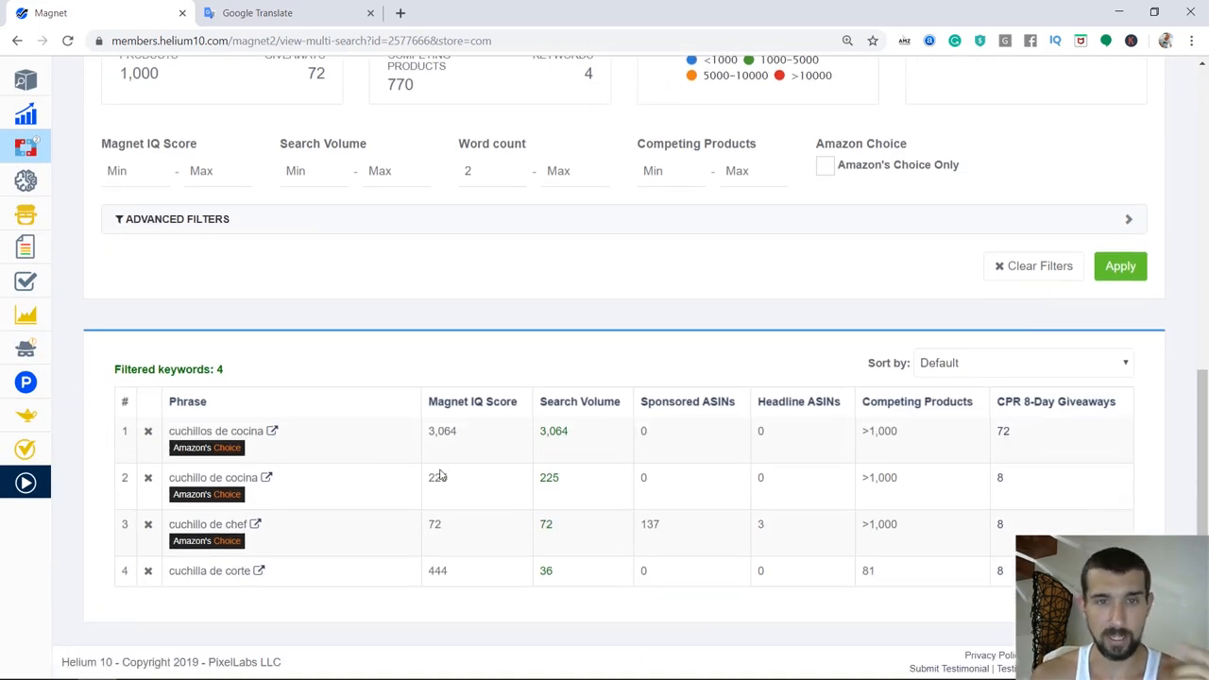
pyautogui.doubleClick(553, 431)
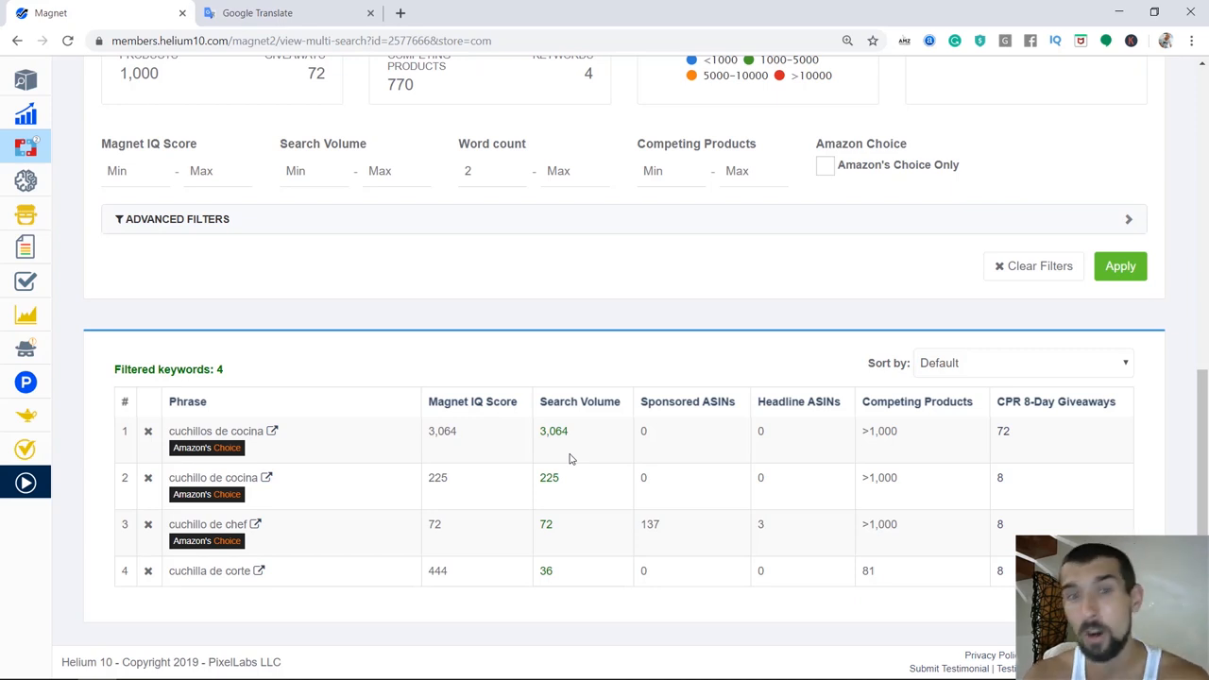
pyautogui.moveTo(521, 473)
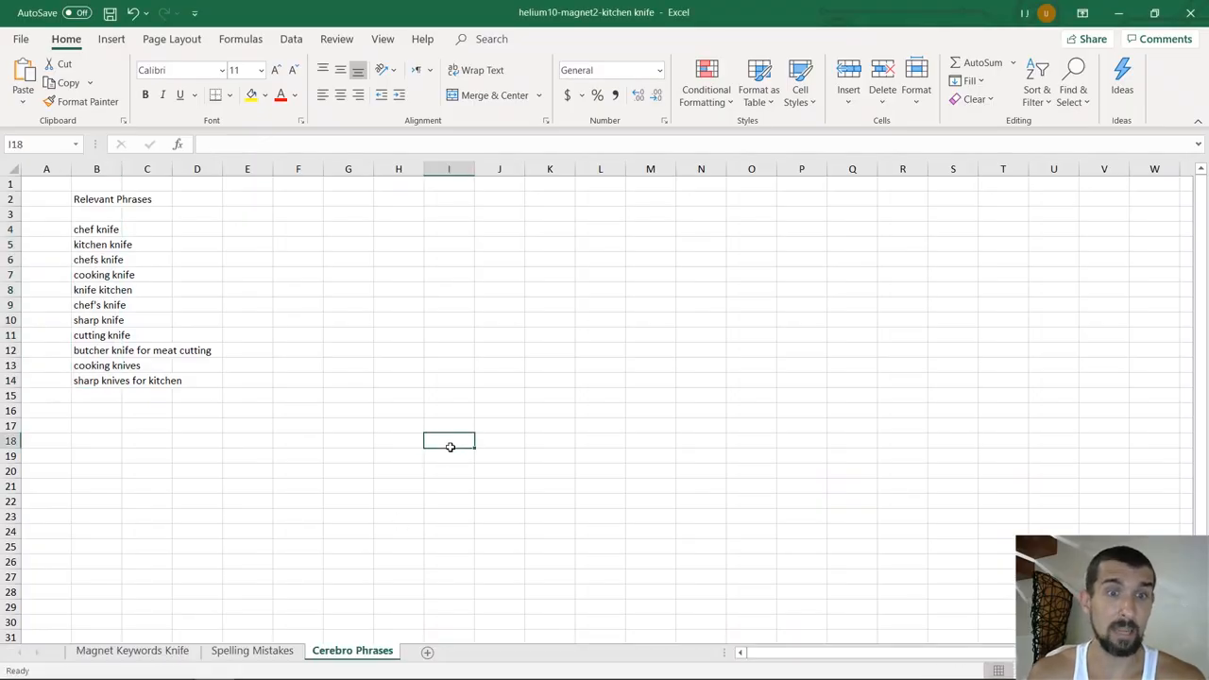
# Add a 'Spanish Keywords' sheet with a Phrase: heading above the four pasted Spanish phrases.
pyautogui.click(427, 652)
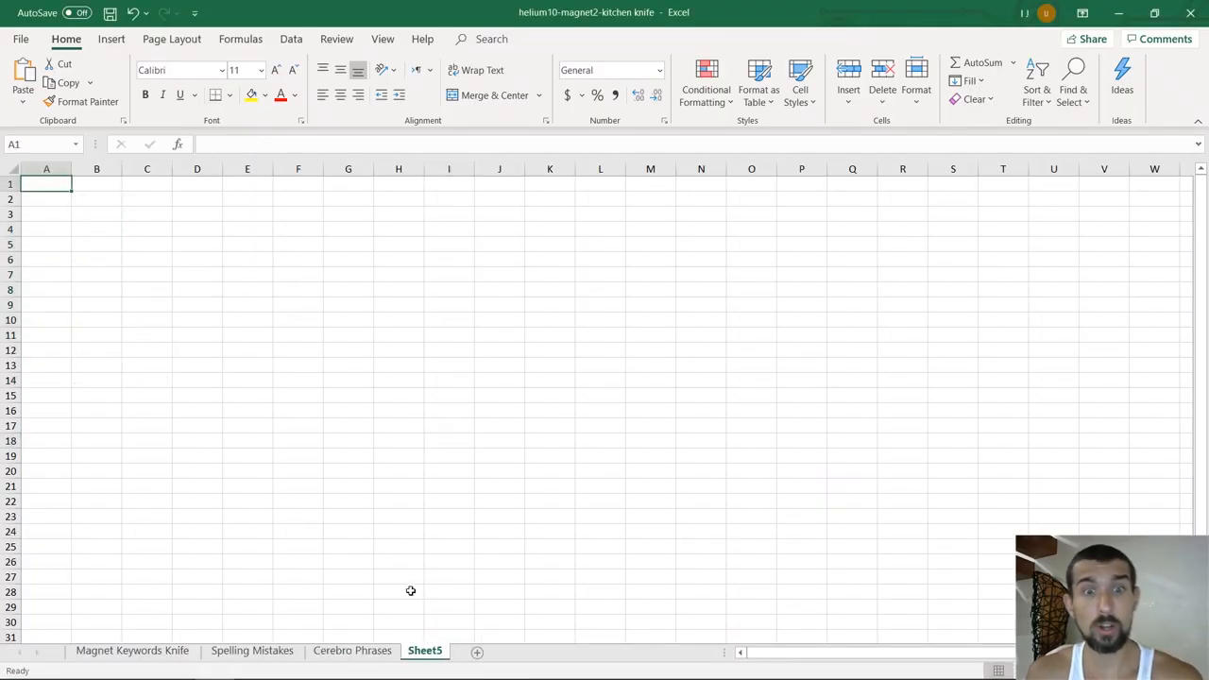
pyautogui.doubleClick(423, 650)
pyautogui.write('panish Keywords')
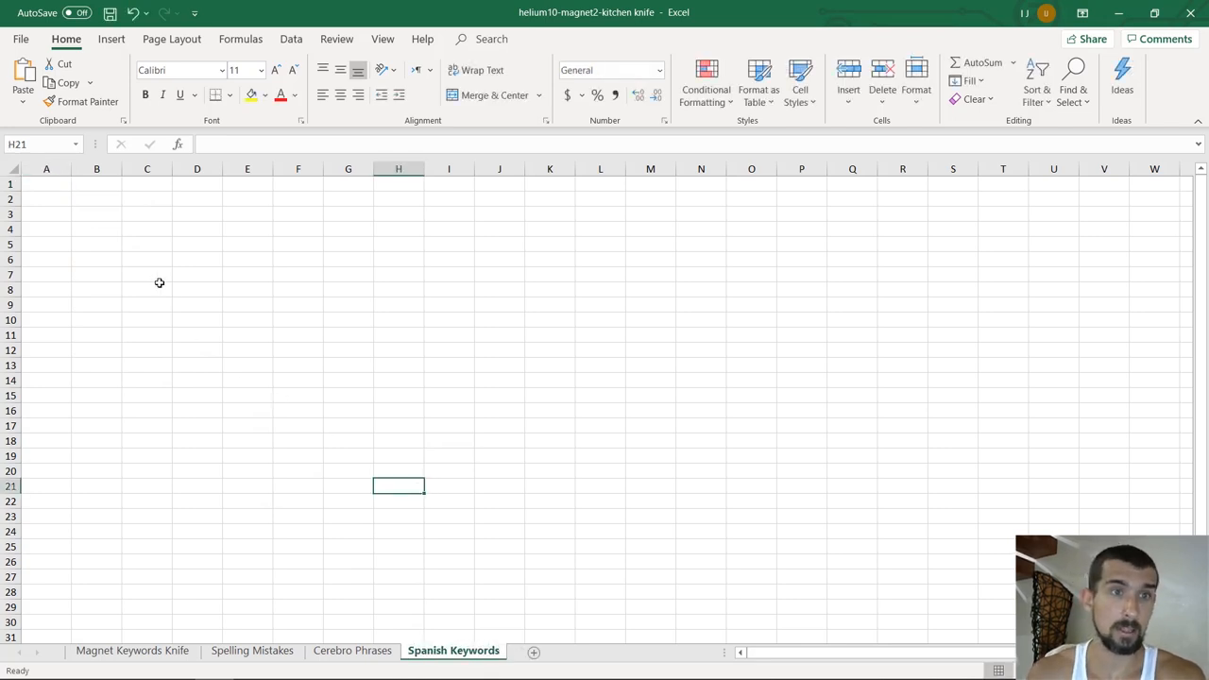
pyautogui.write('Phrase:')
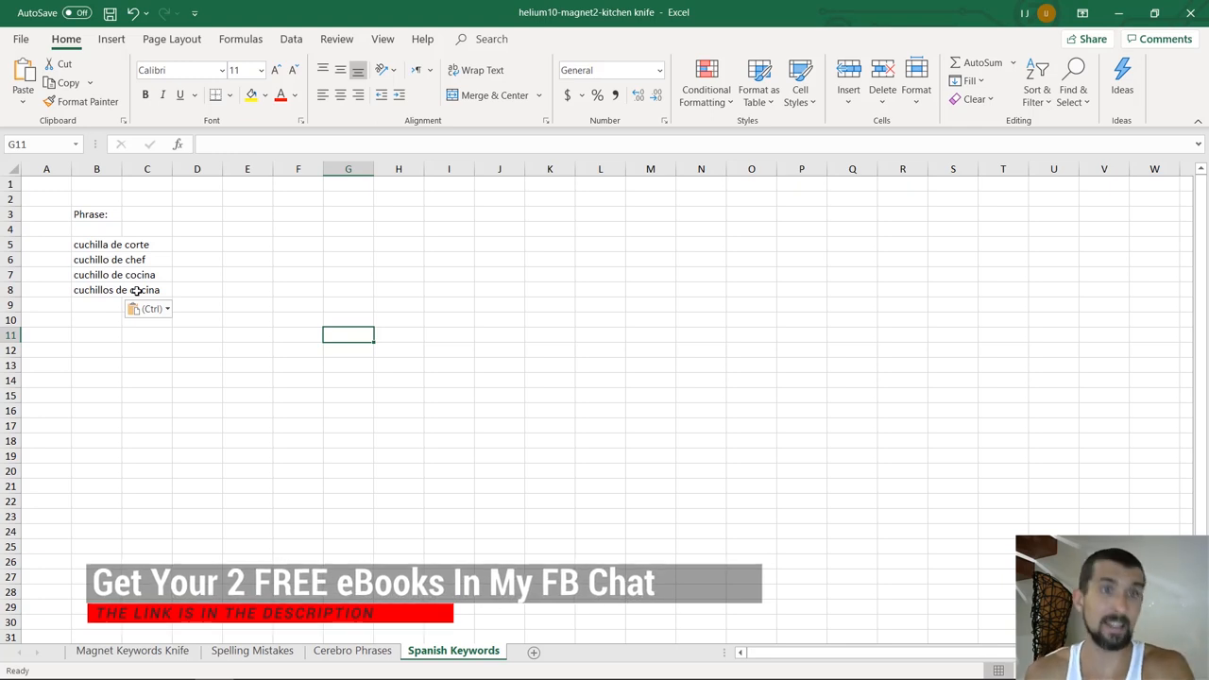
pyautogui.click(600, 440)
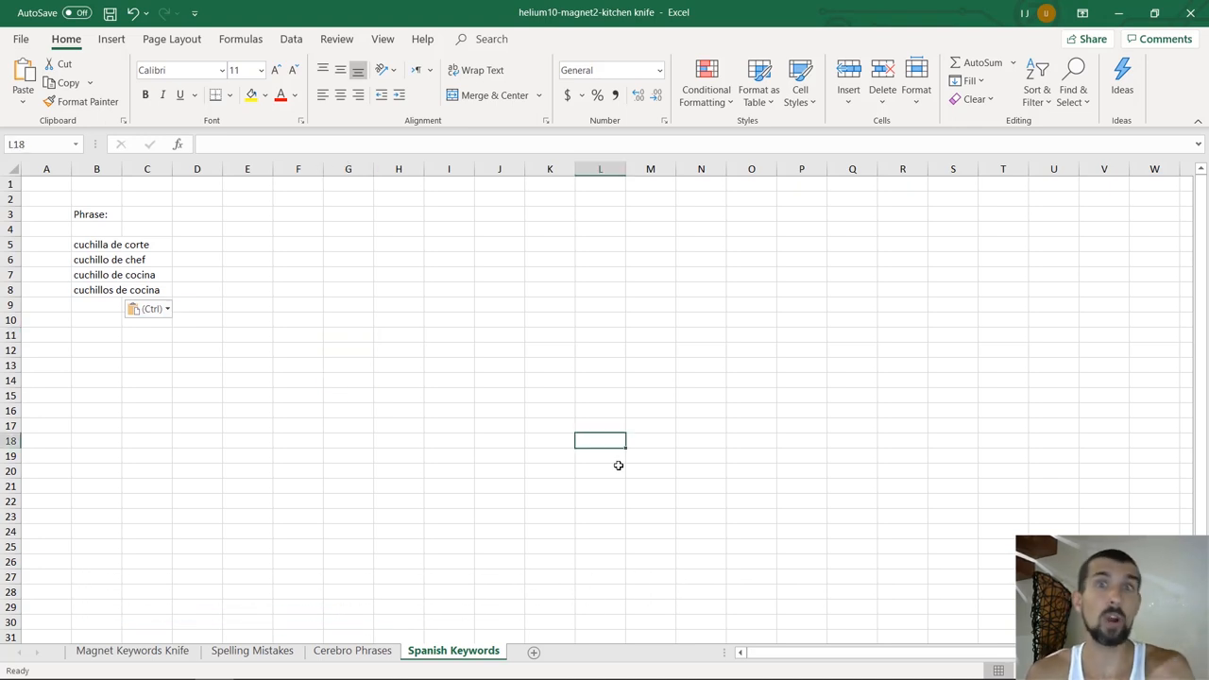